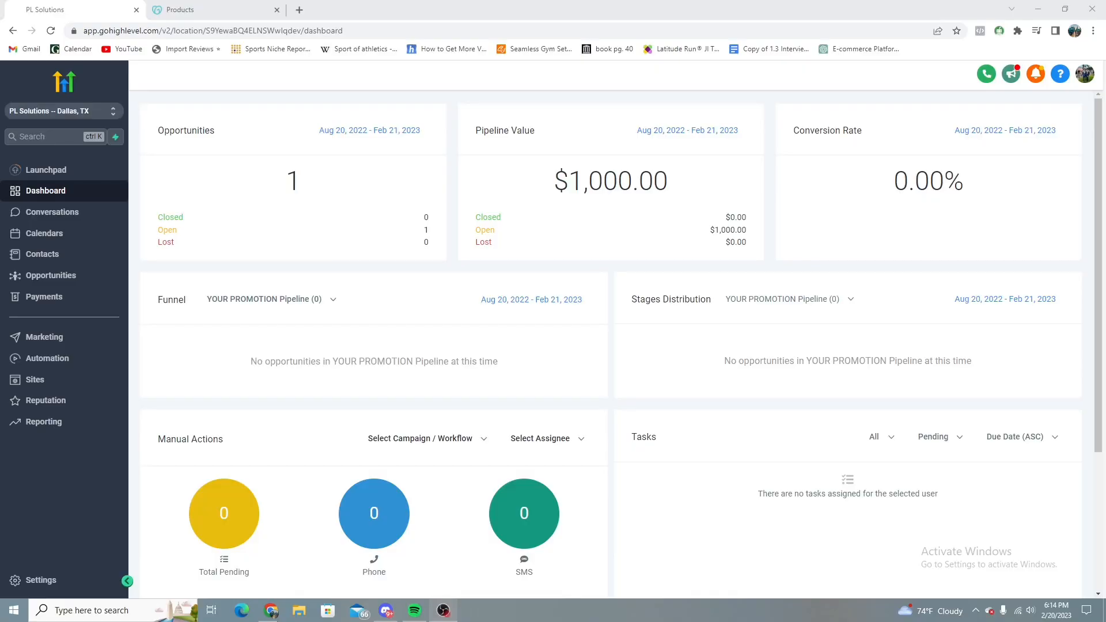
pyautogui.moveTo(219, 78)
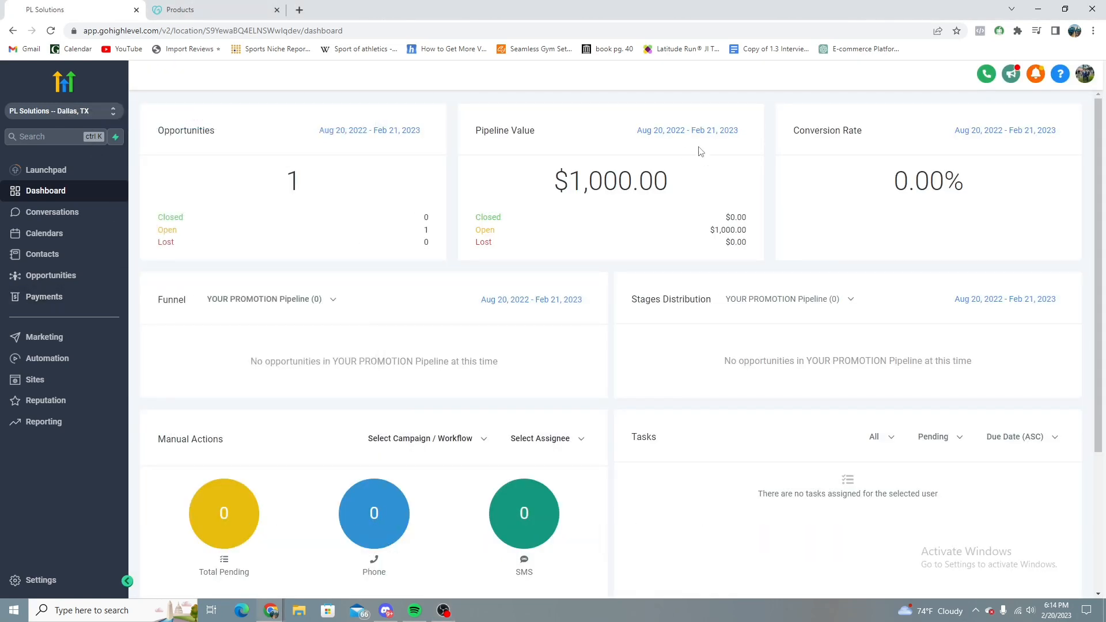
# Go to GoHighLevel Settings > Domains and begin adding a new domain.
pyautogui.click(40, 581)
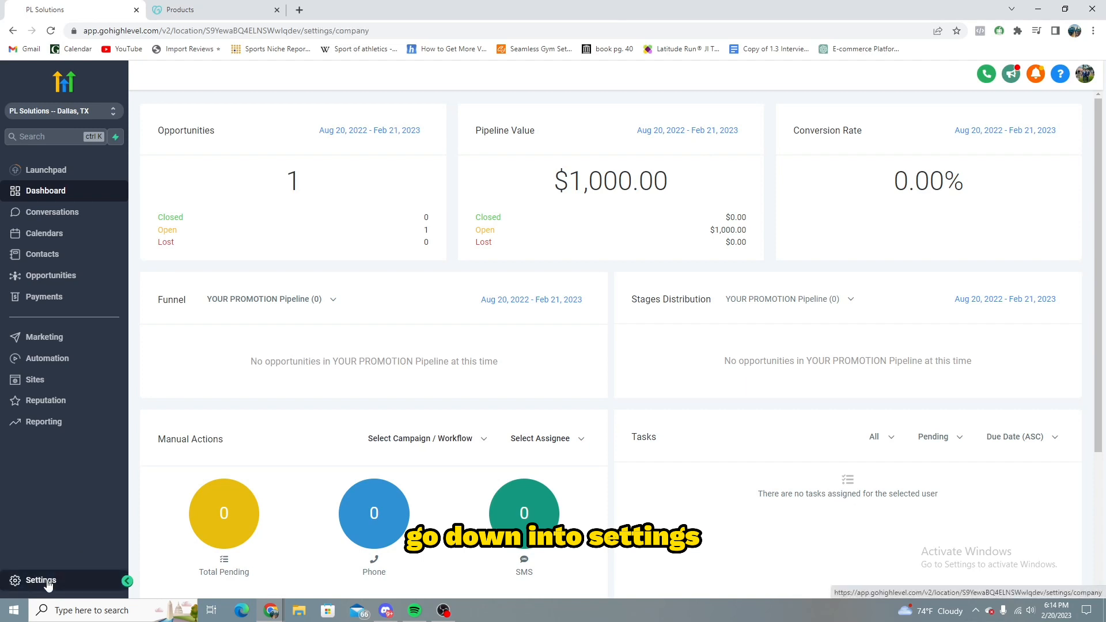
pyautogui.click(41, 580)
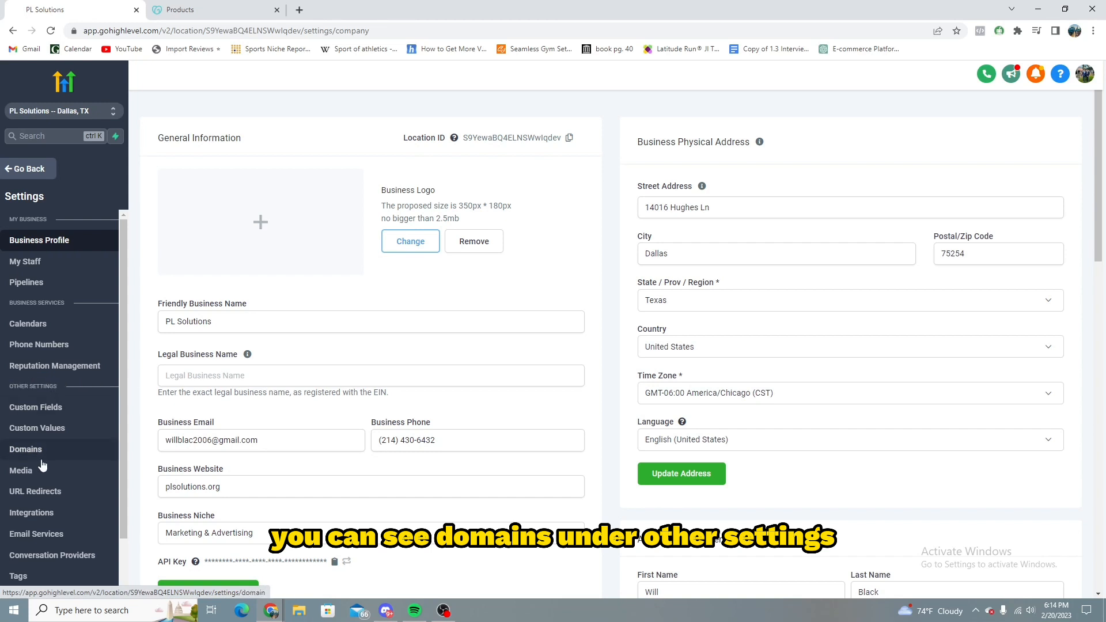
pyautogui.click(25, 450)
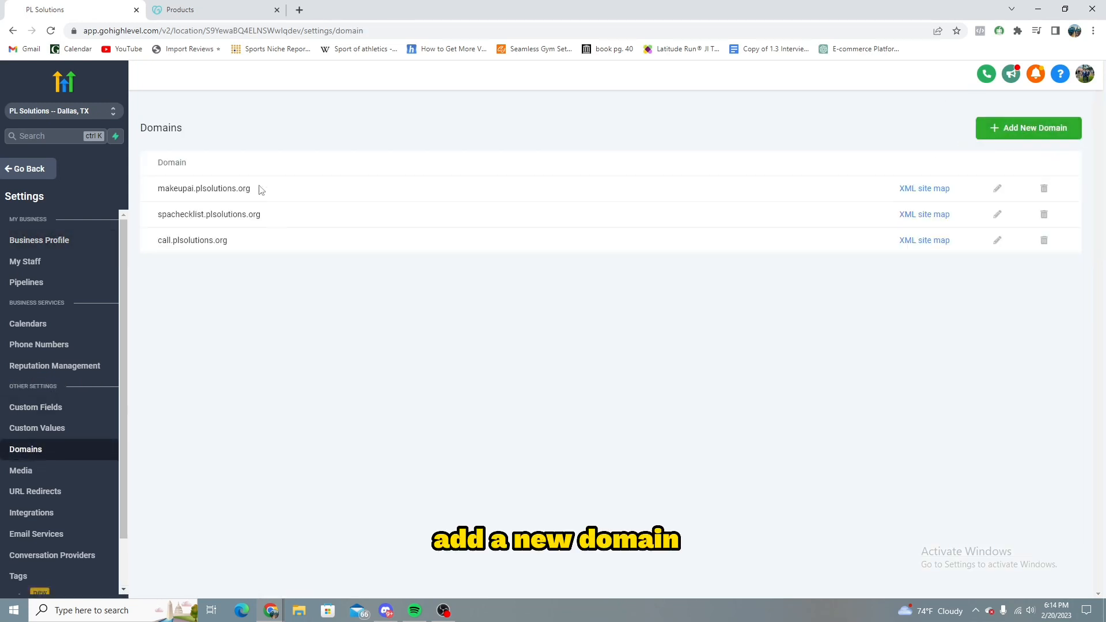
pyautogui.click(1028, 128)
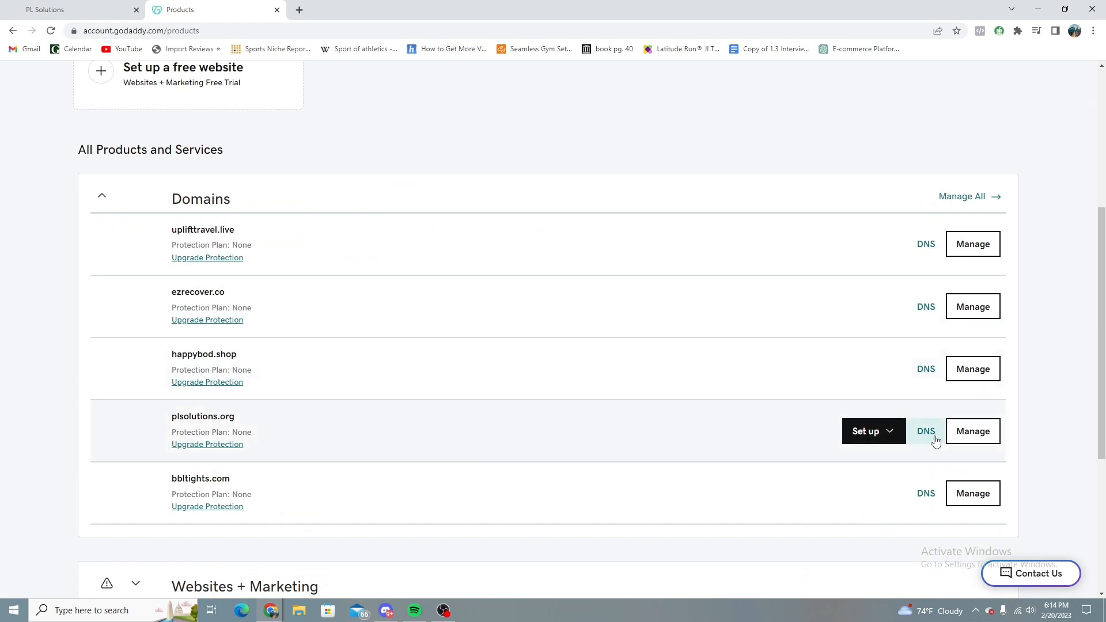
# Open plsolutions.org's DNS management in GoDaddy and scroll down to its DNS records.
pyautogui.click(926, 431)
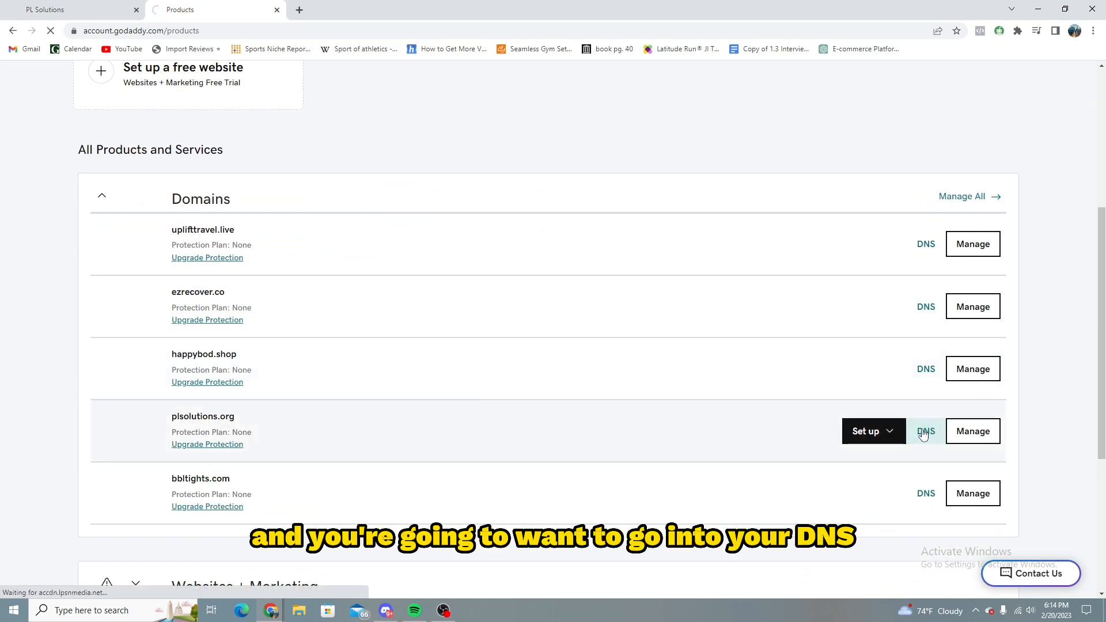
pyautogui.click(927, 431)
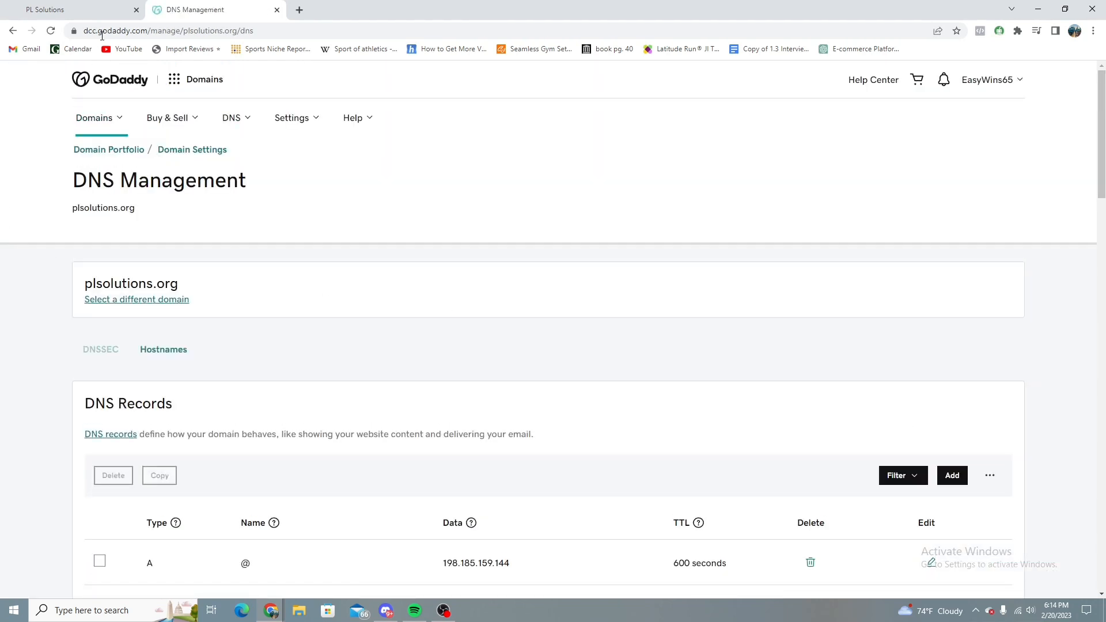
pyautogui.moveTo(285, 182)
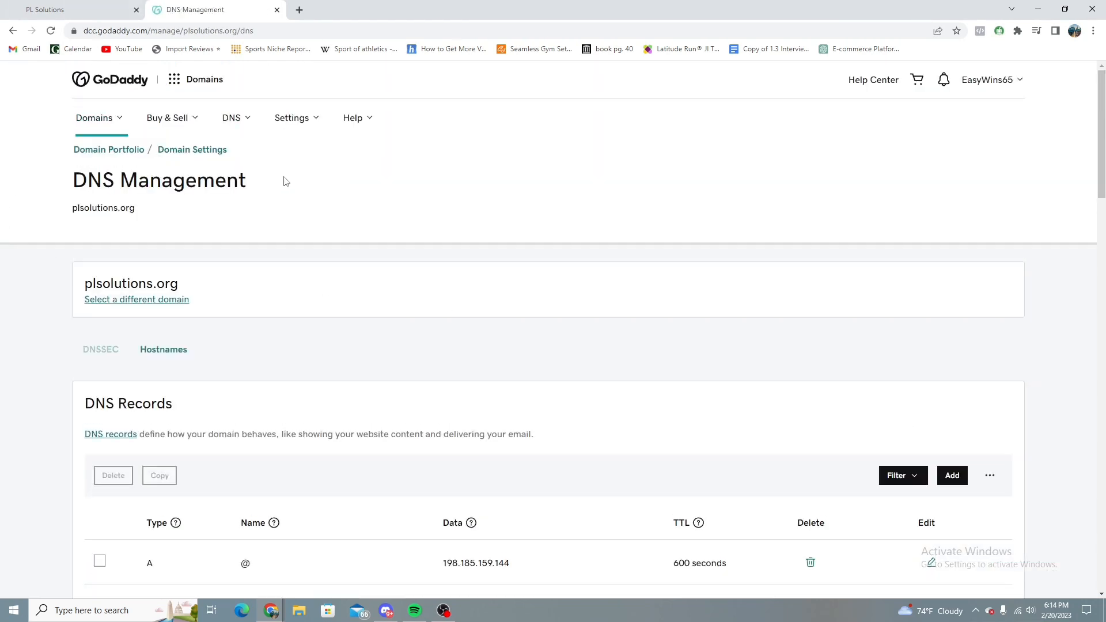
pyautogui.scroll(-3)
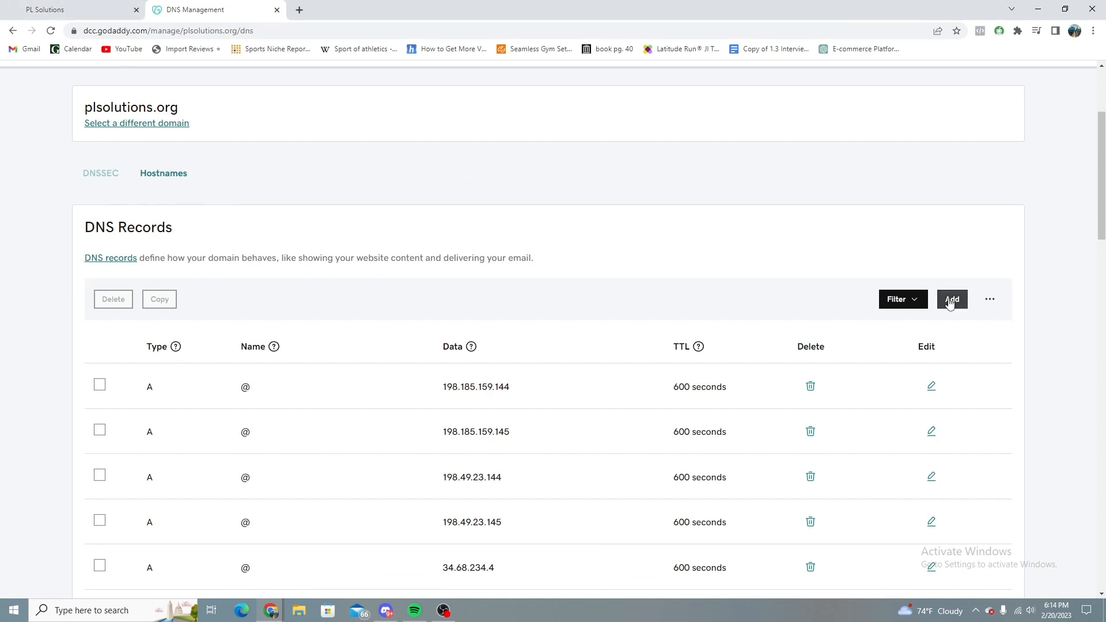
# Draft a CNAME DNS record with value flash.funnels.msgsndr.com.
pyautogui.click(952, 299)
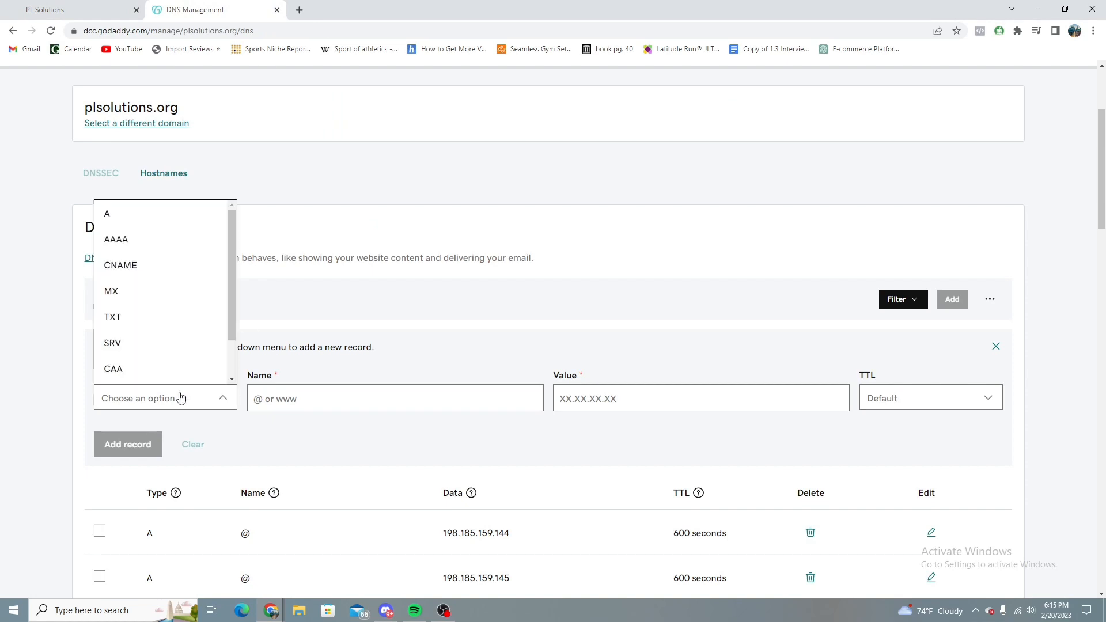
pyautogui.click(120, 265)
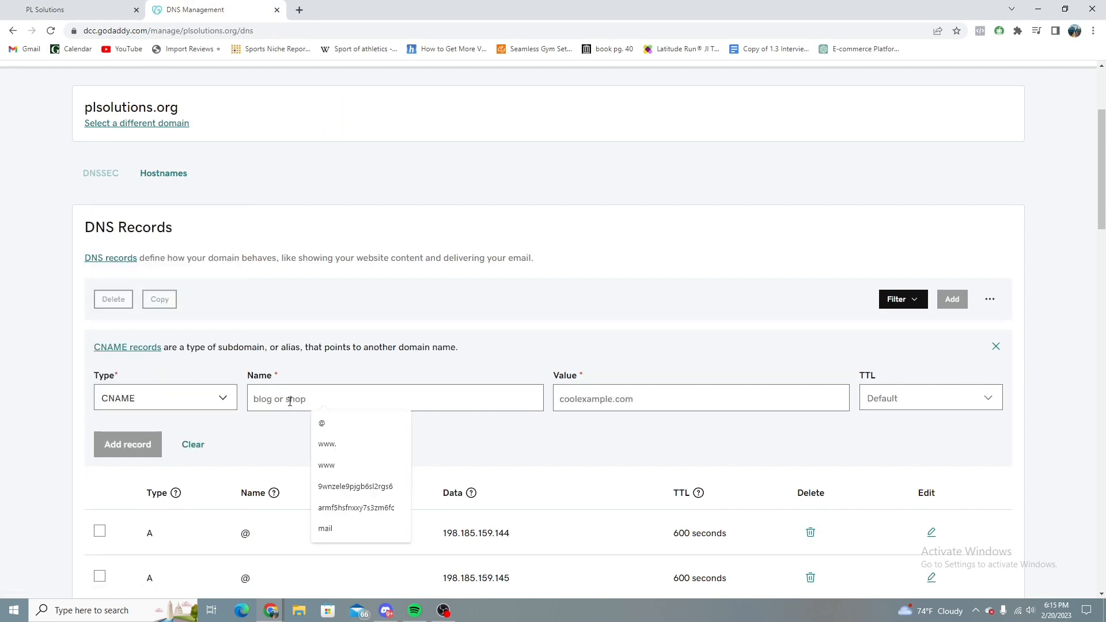
pyautogui.write('flash.funnels.msgsndr.com')
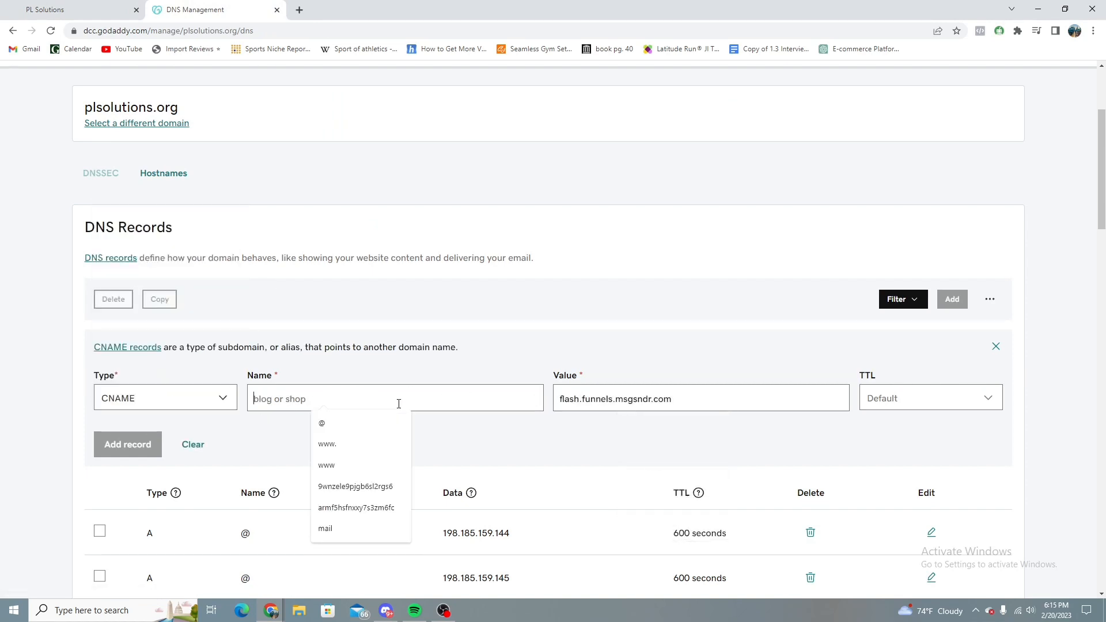
pyautogui.click(70, 9)
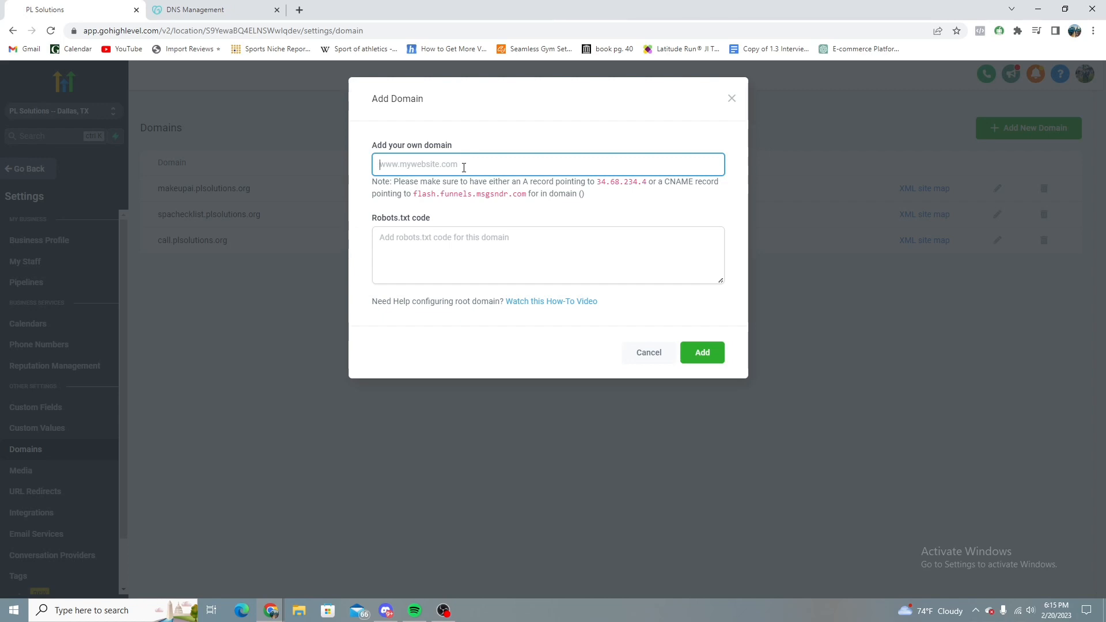
# Type 'example.plso' into GoHighLevel's Add your own domain field.
pyautogui.write('exampl')
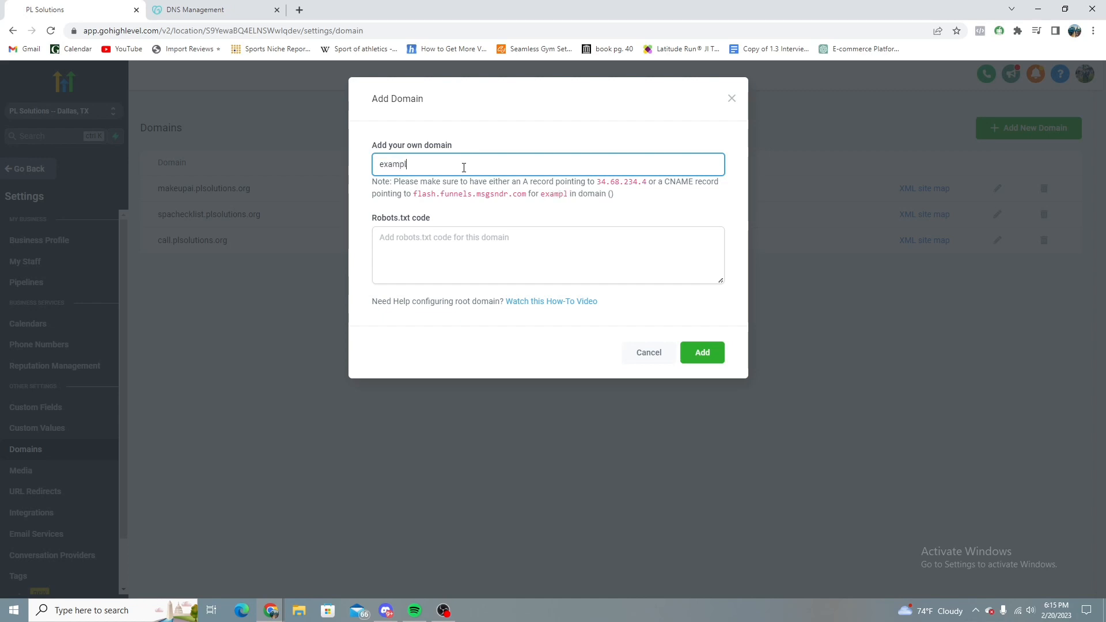
pyautogui.write('e.plso')
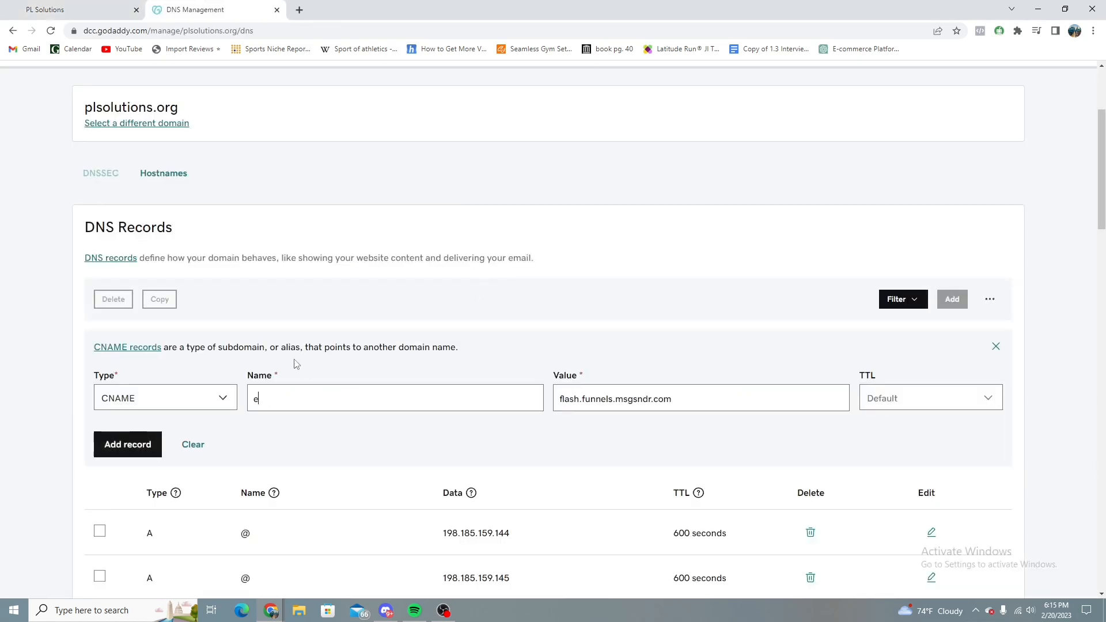
# Name the CNAME record 'example' and save it.
pyautogui.write('xample')
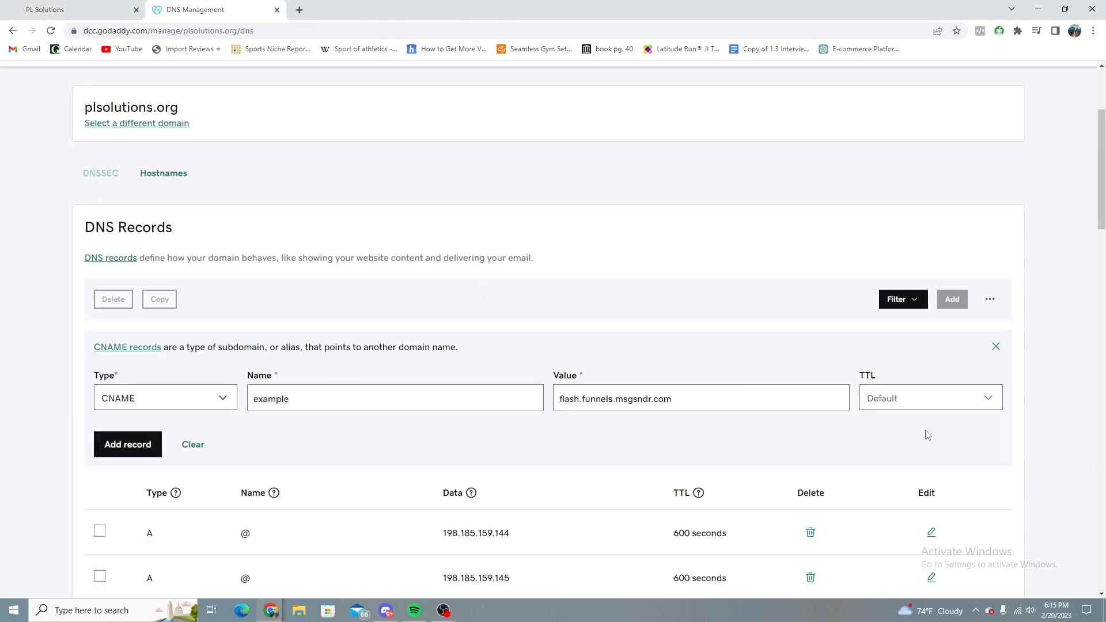
pyautogui.click(128, 444)
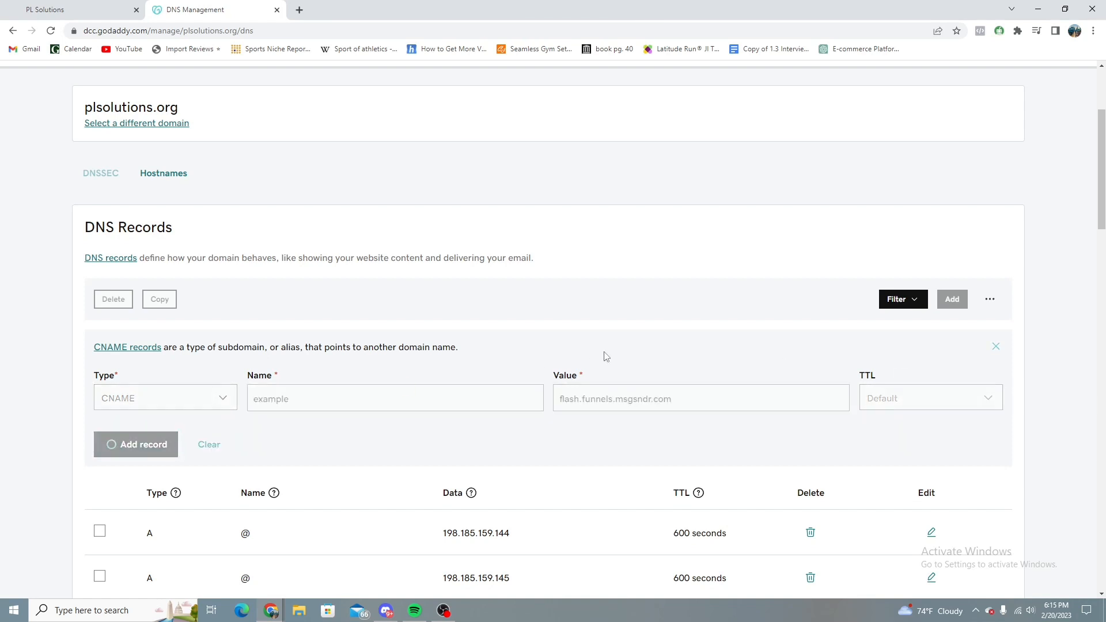
pyautogui.click(135, 444)
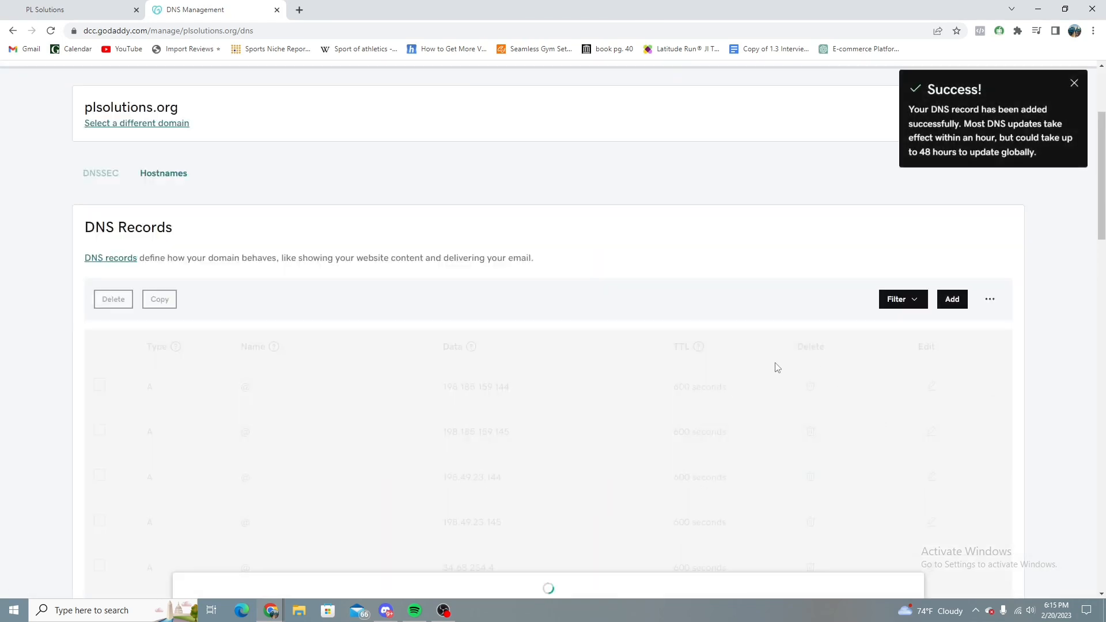
# Try adding example.plsolutions.org in GoHighLevel, read the CNAME-not-found error, and close the form.
pyautogui.click(70, 10)
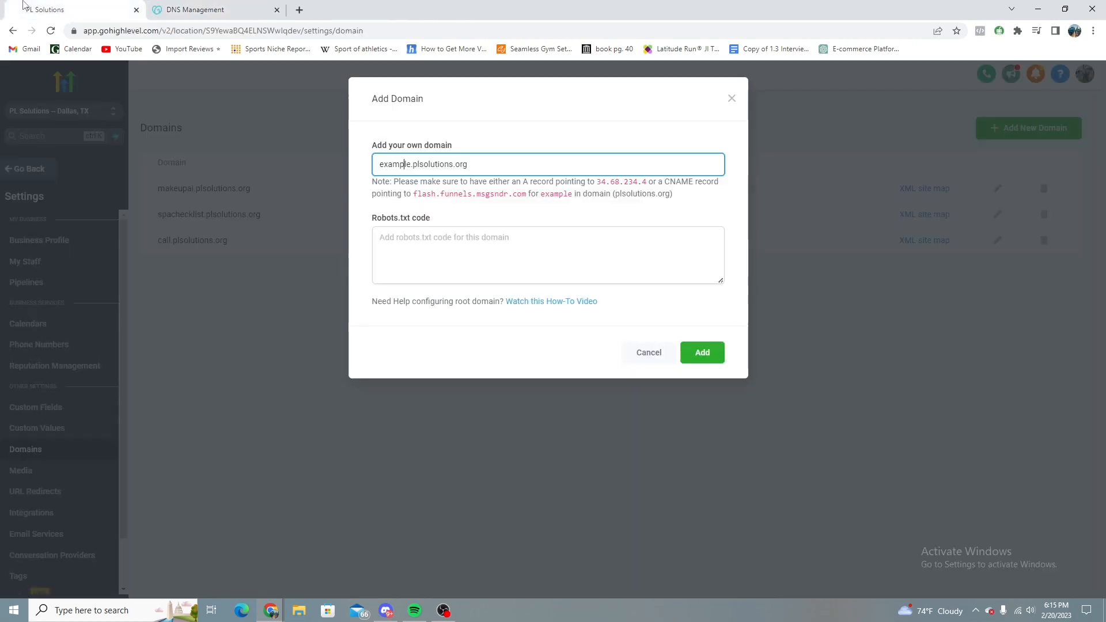
pyautogui.click(701, 352)
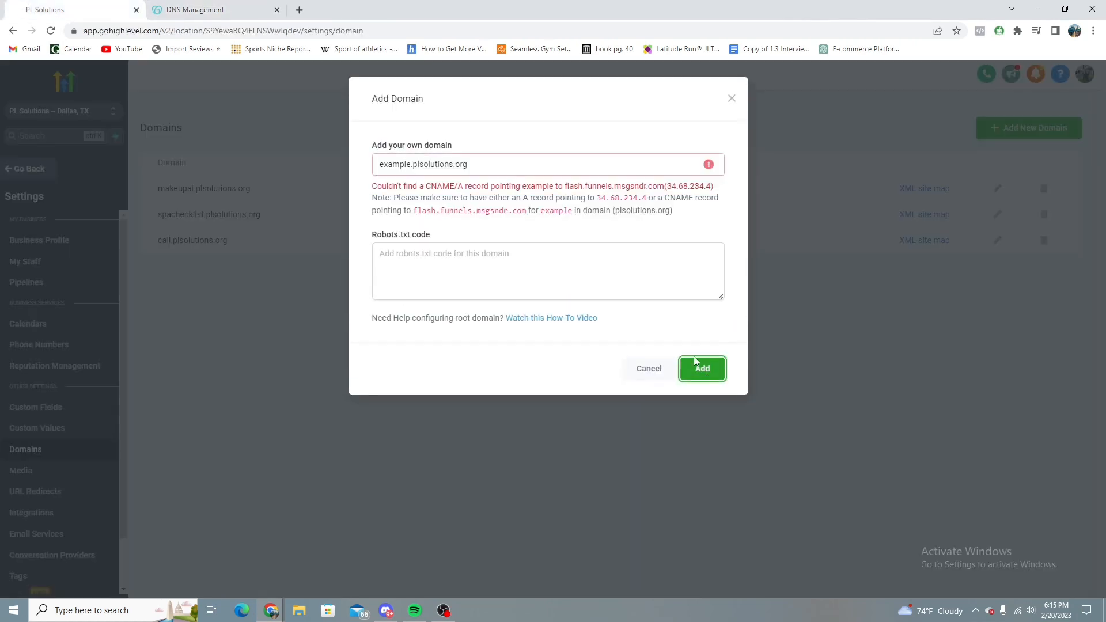
pyautogui.moveTo(373, 185); pyautogui.dragTo(631, 186)
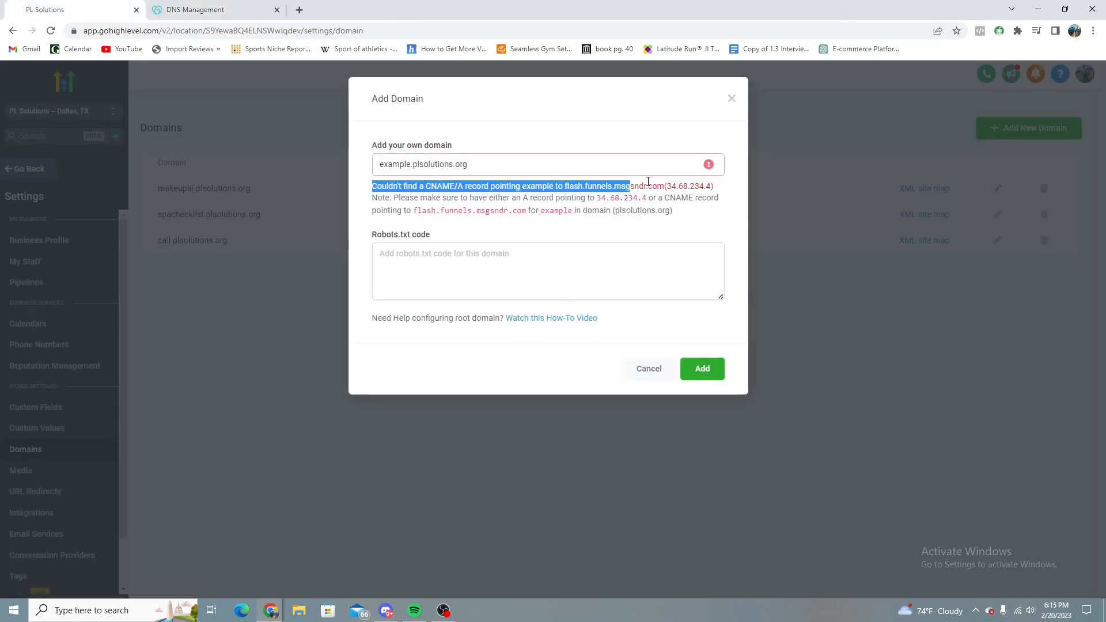
pyautogui.click(648, 368)
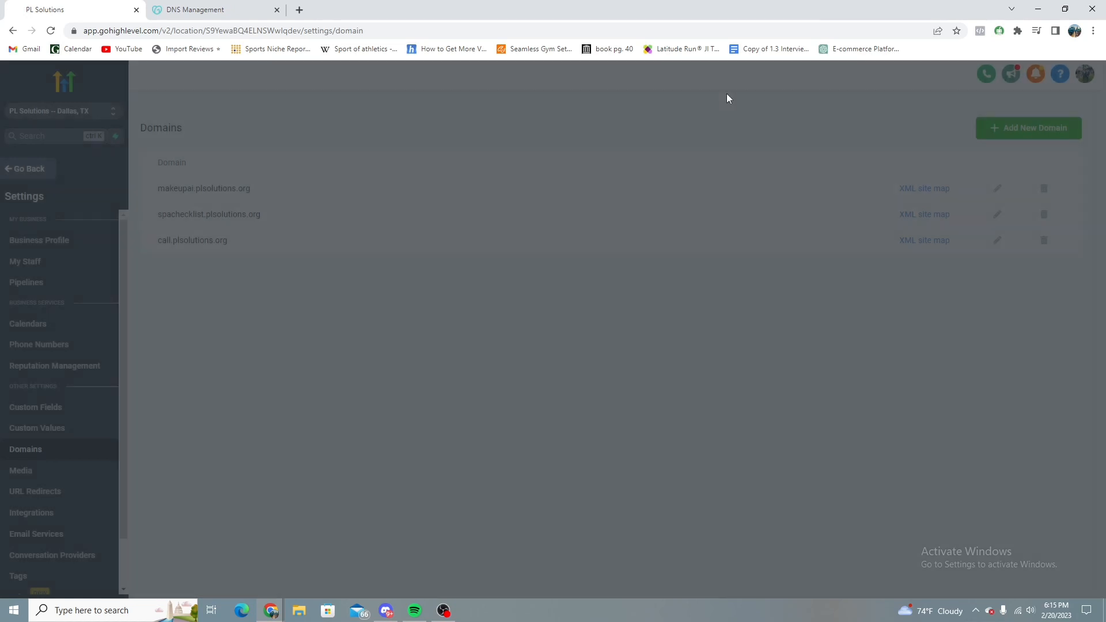
# Reopen Add New Domain, retype example.plsolutions.org, and return to GoDaddy's DNS records.
pyautogui.click(1028, 128)
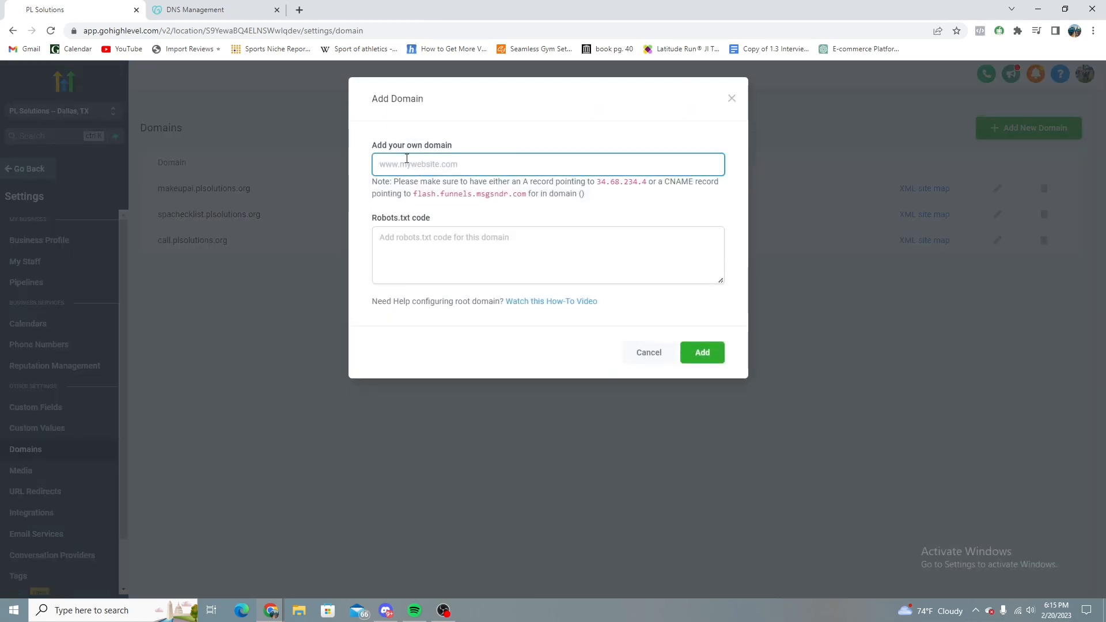
pyautogui.write('example.')
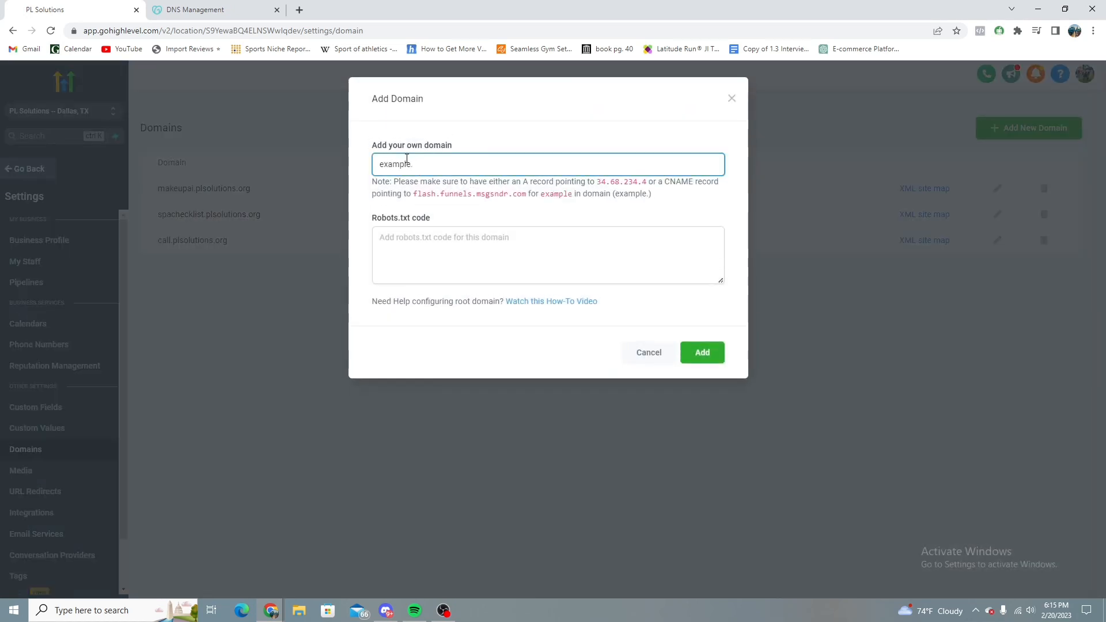
pyautogui.write('plsolutions.org')
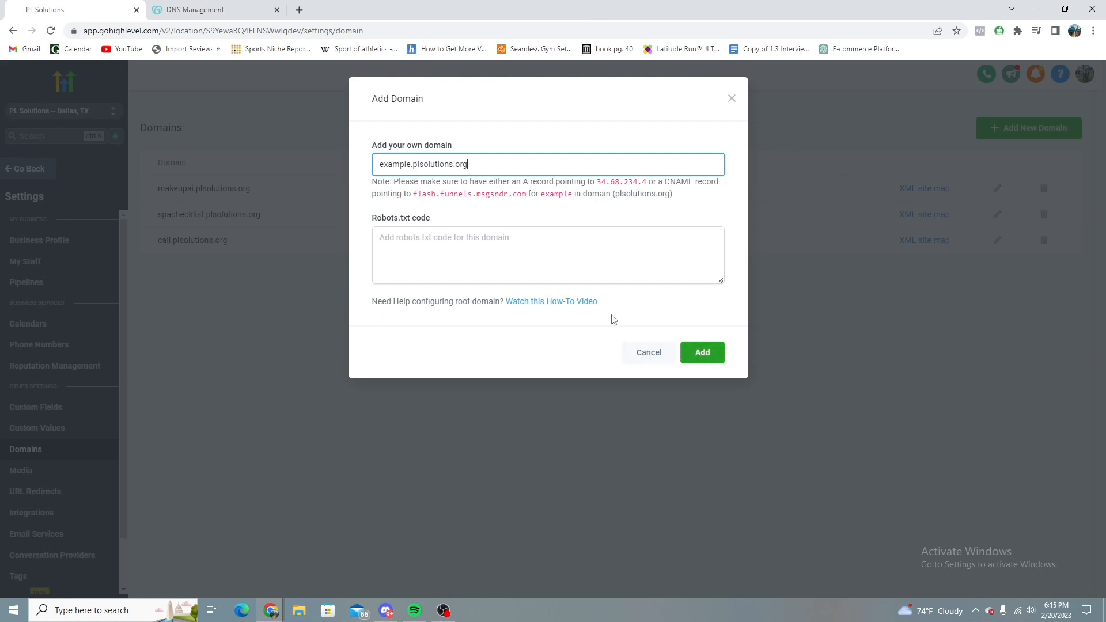
pyautogui.click(215, 9)
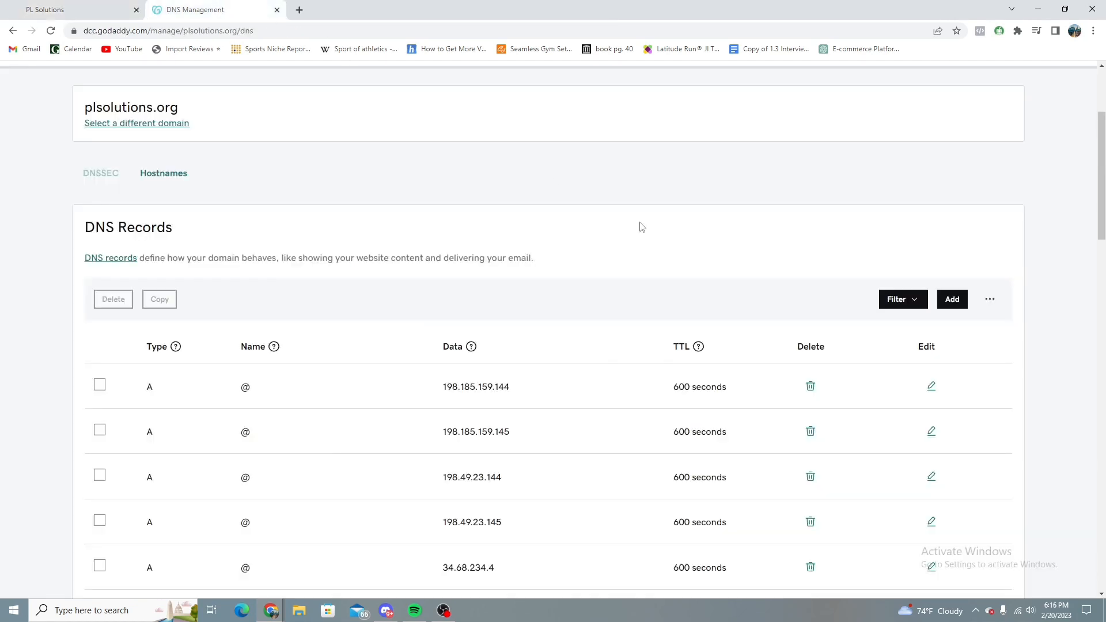
# Resubmit example.plsolutions.org until accepted, then show the funnels available to link.
pyautogui.scroll(-3)
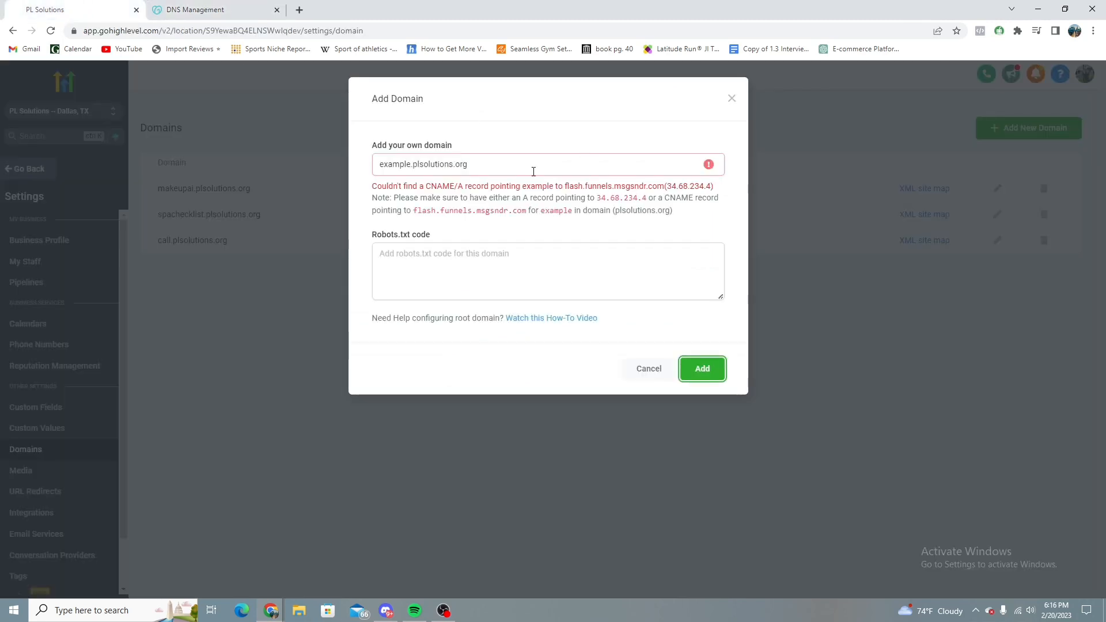
pyautogui.tripleClick(424, 164)
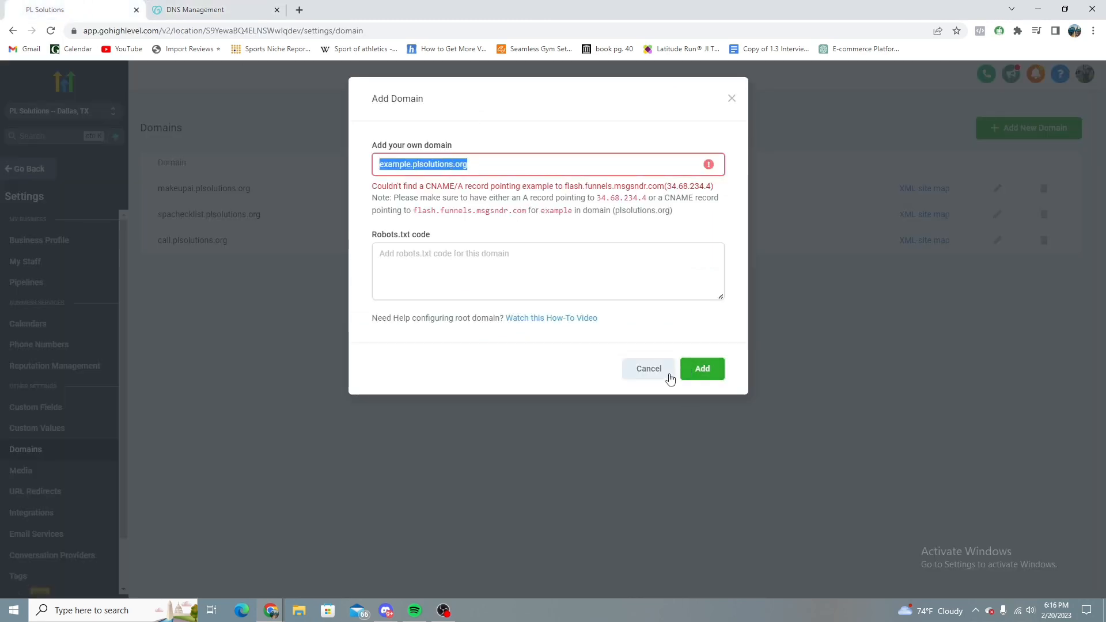
pyautogui.click(702, 368)
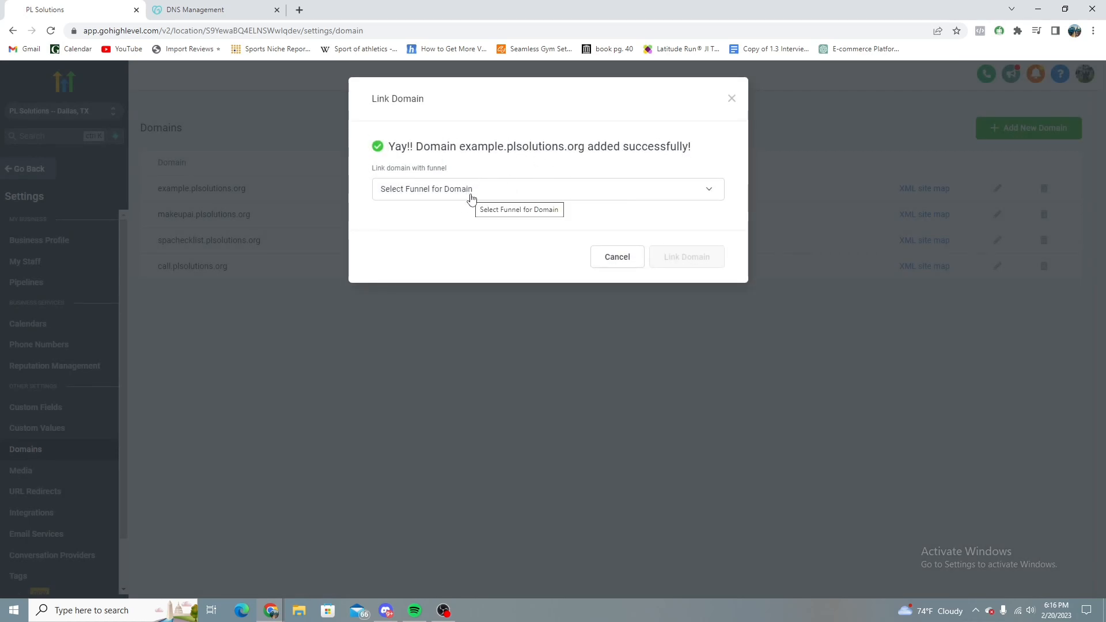
pyautogui.click(547, 189)
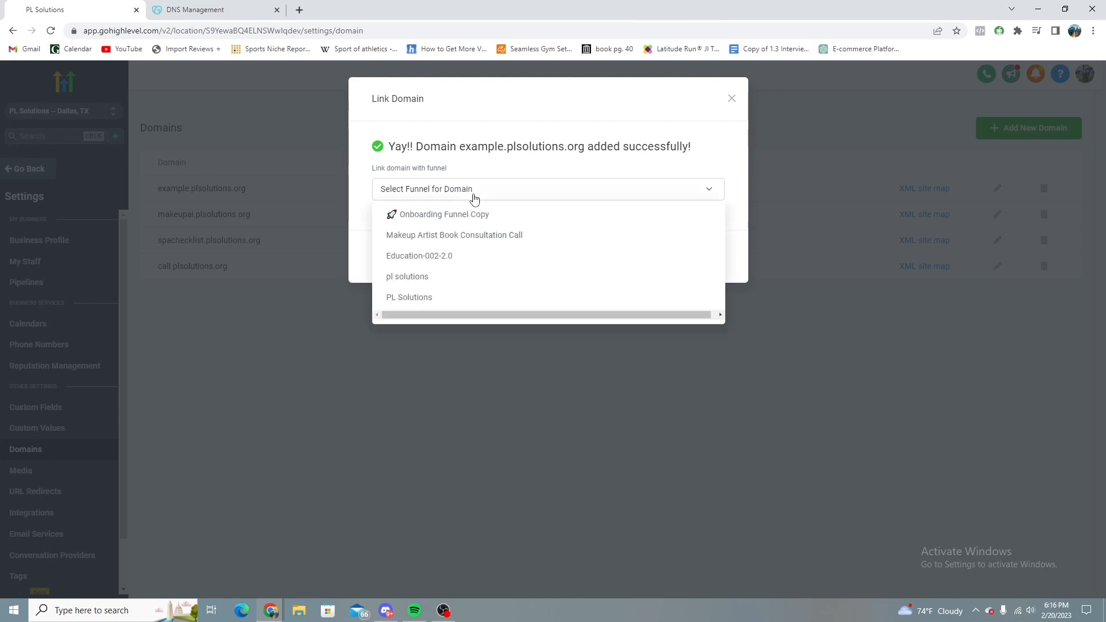